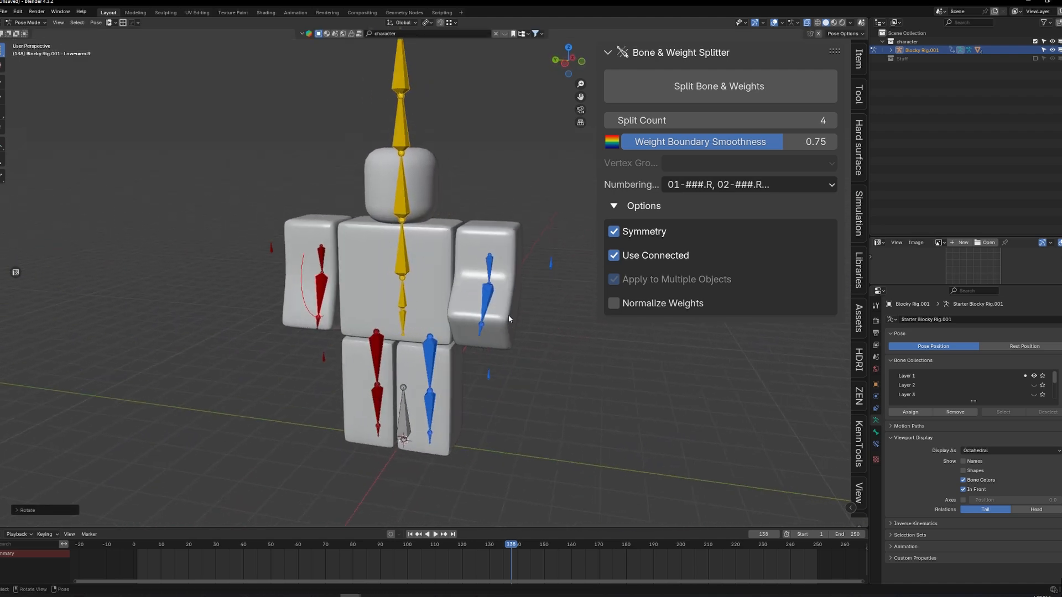
Split the forearm and upper arm bones on both sides into three-bone chains with Symmetry
left_click(613, 232)
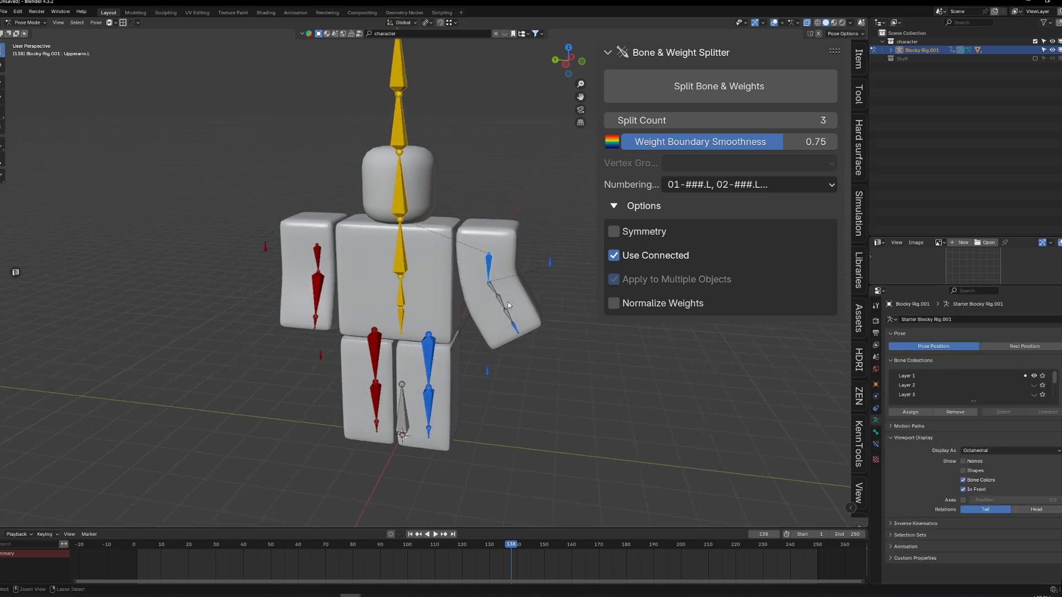
left_click(613, 231)
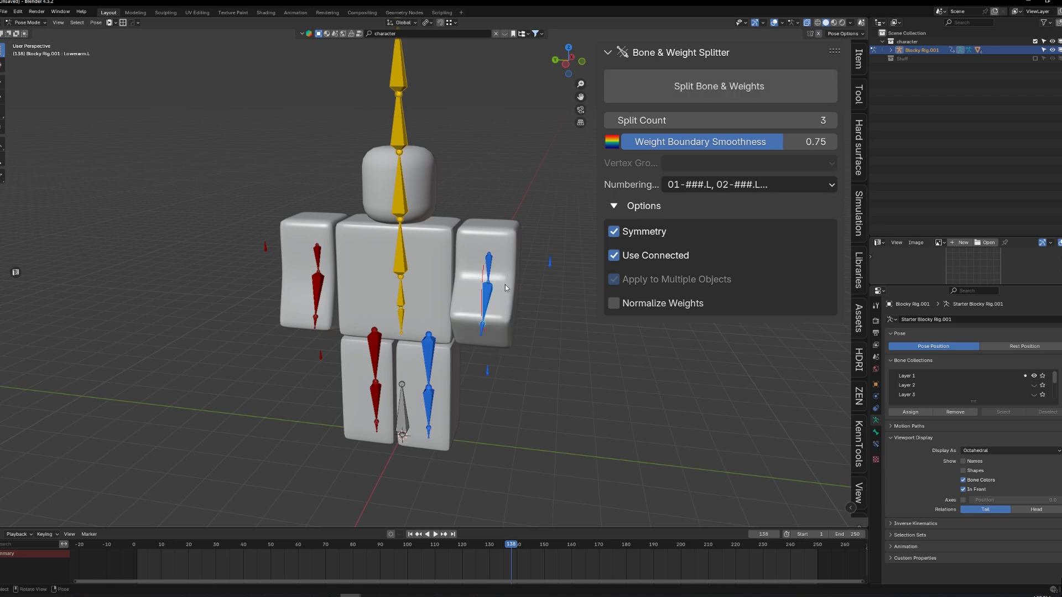
left_click(718, 86)
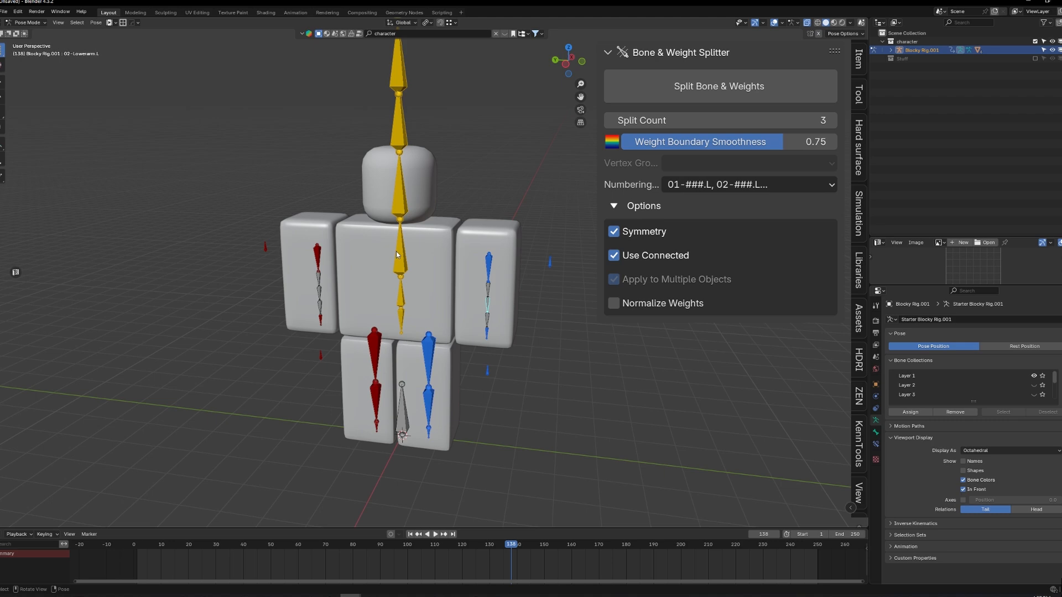
left_click(718, 86)
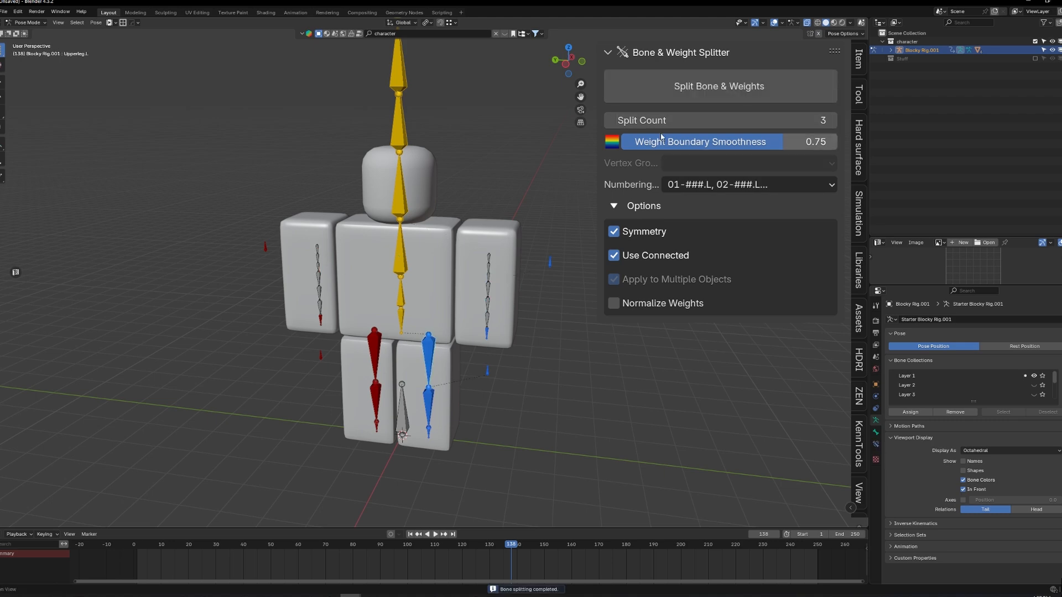
Show the Stuff collection in local view, select Cylinder.002, and set Vertex Group to Bone
left_click(822, 120)
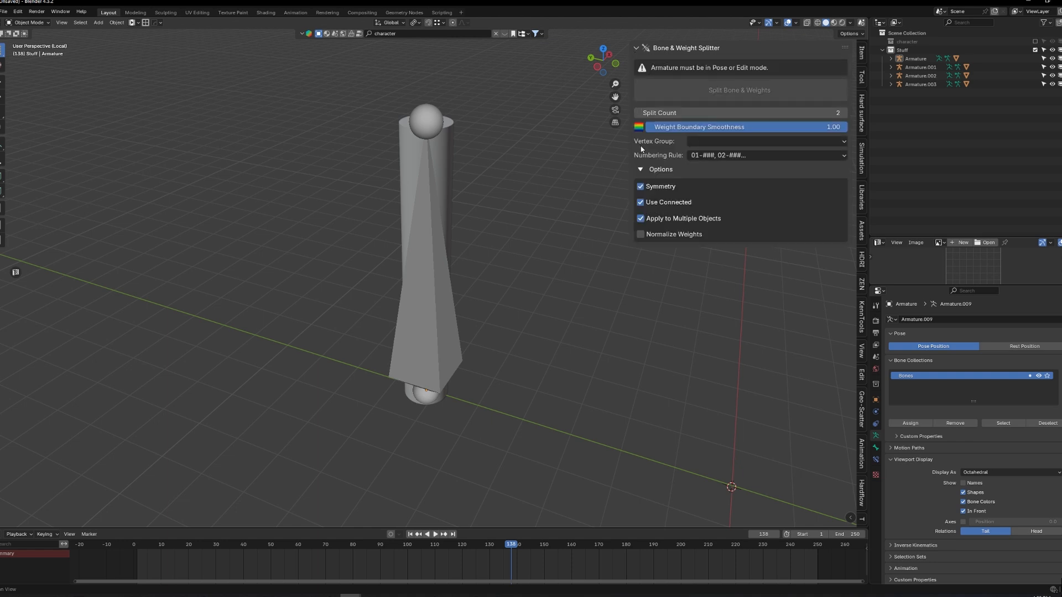
mouse_move(682, 156)
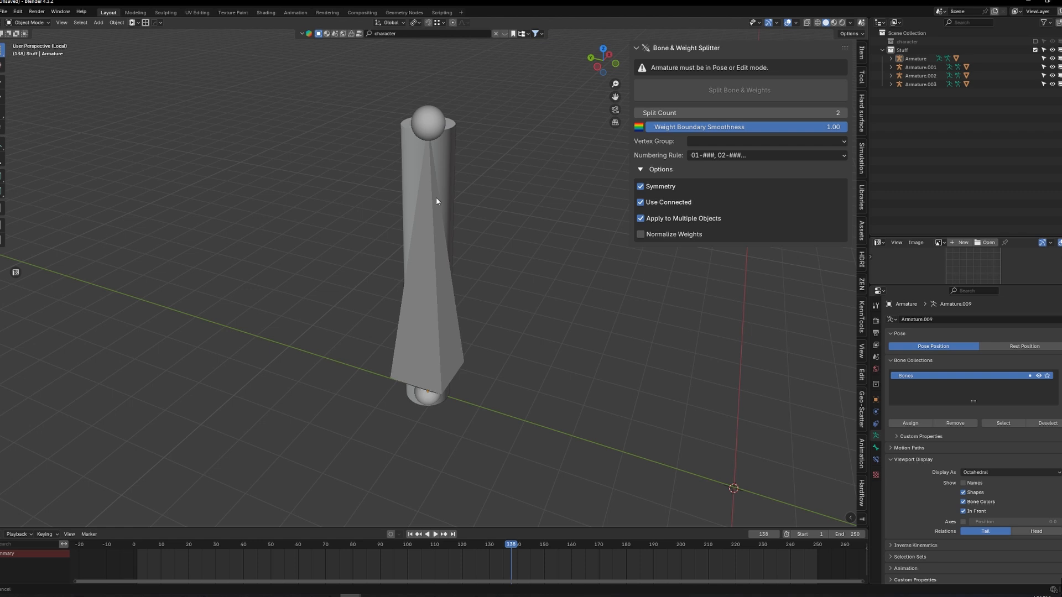
mouse_move(449, 140)
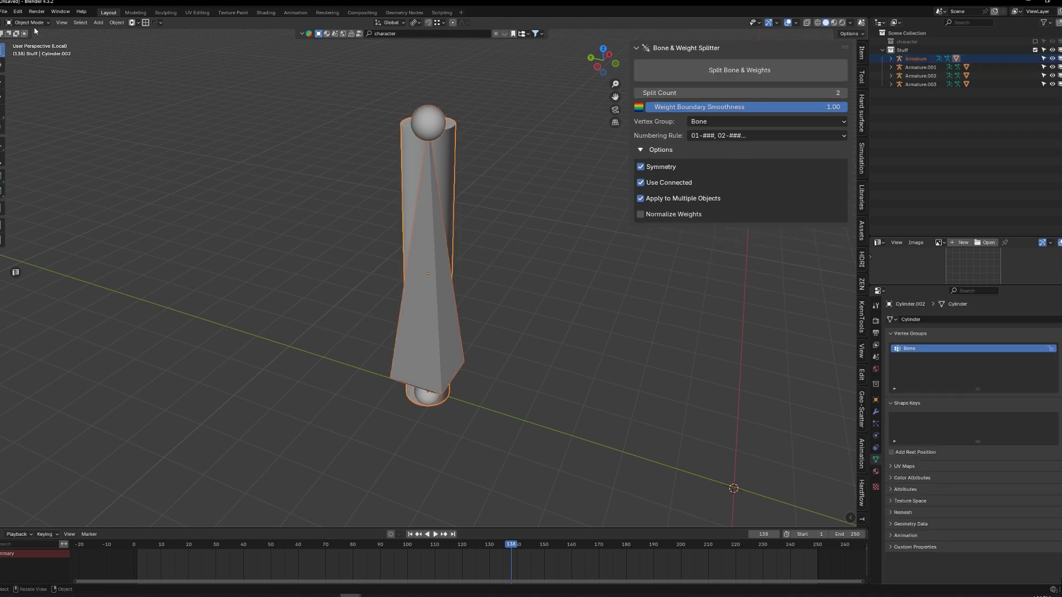
Enter Weight Paint mode, set Split Count to 5, and lower boundary smoothness to about 0.81
left_click(28, 22)
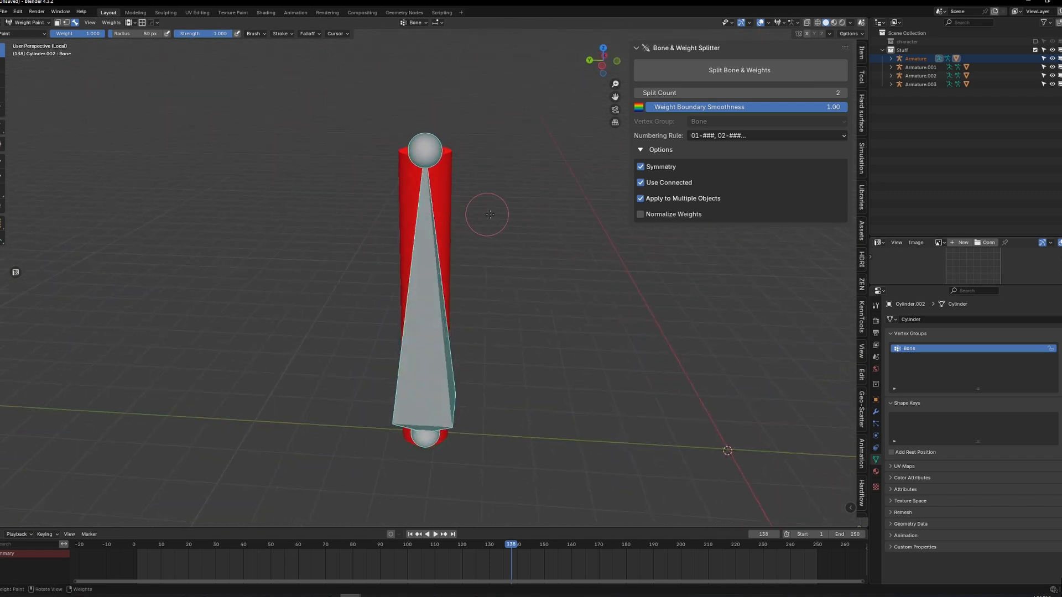
mouse_move(500, 158)
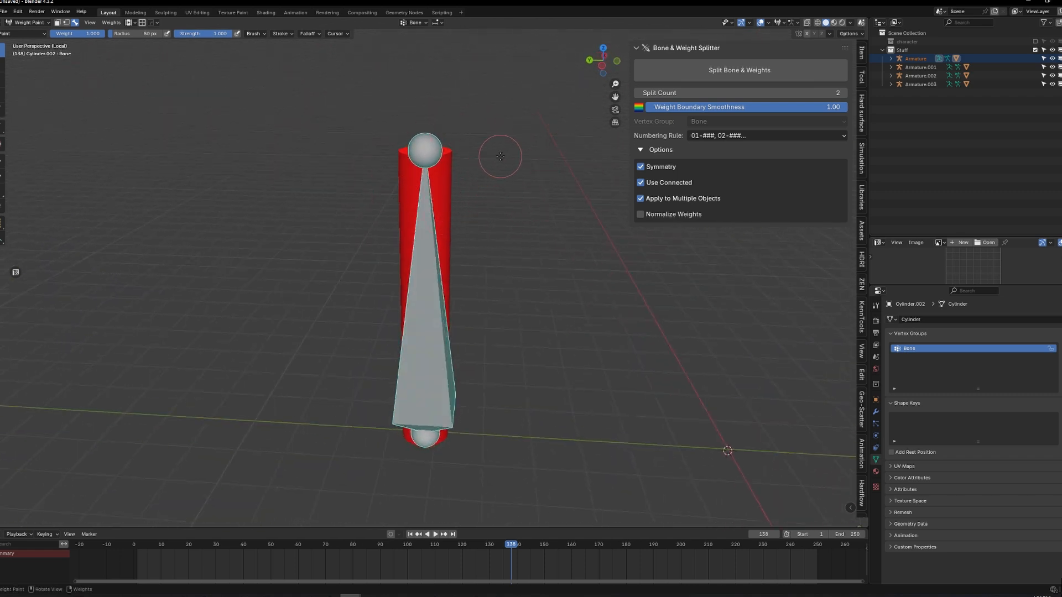
mouse_move(585, 141)
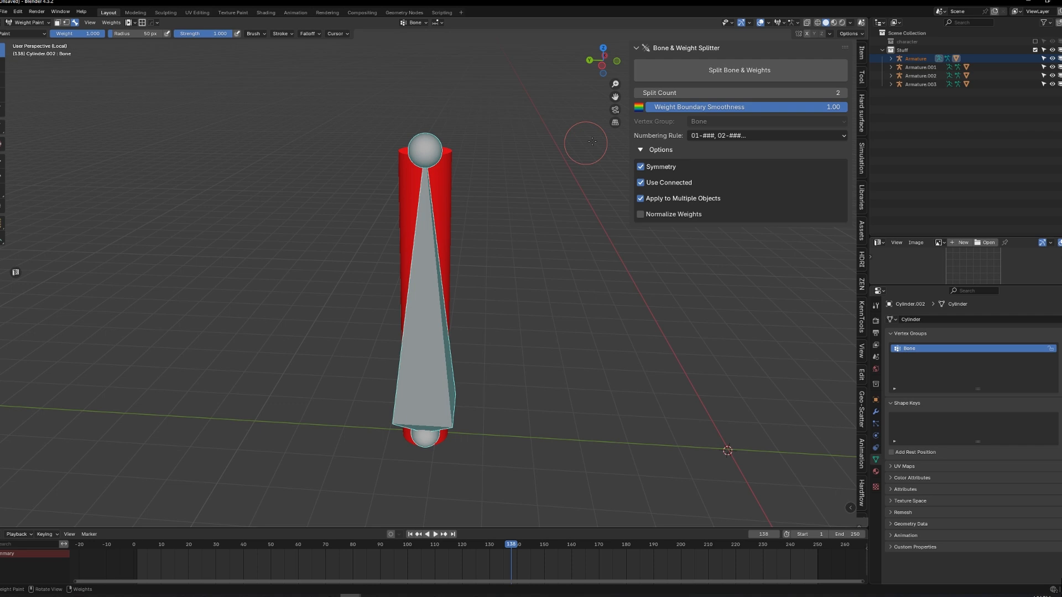
left_click(842, 93)
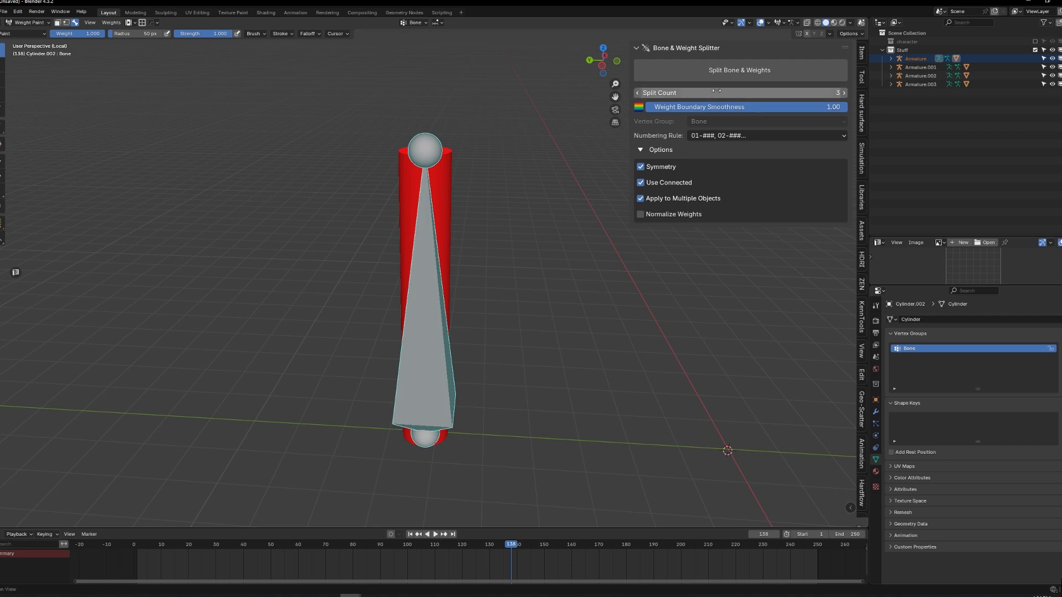
left_click(738, 92)
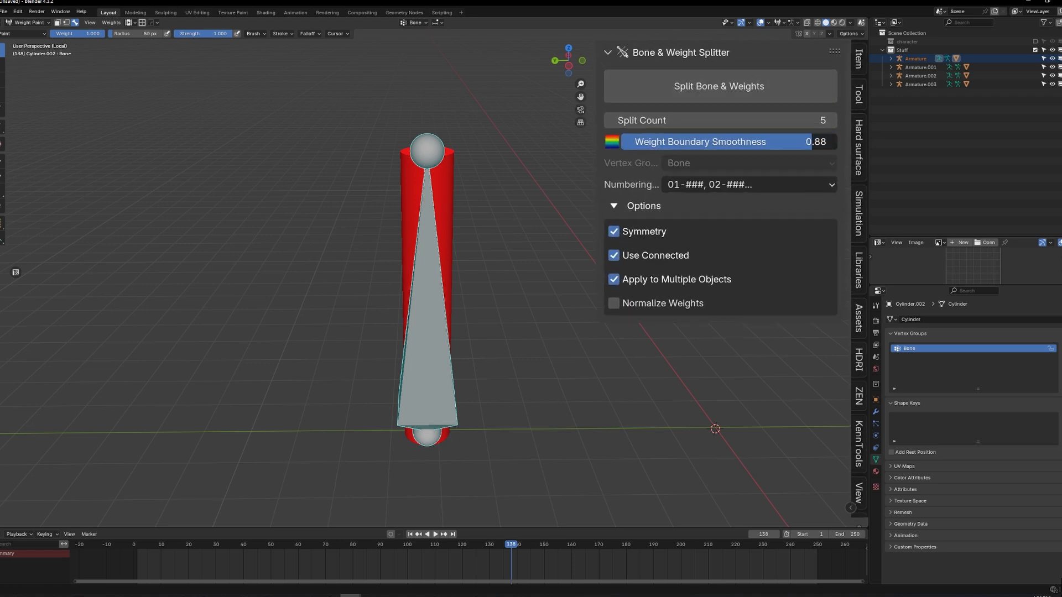
left_click_drag(745, 141, 711, 142)
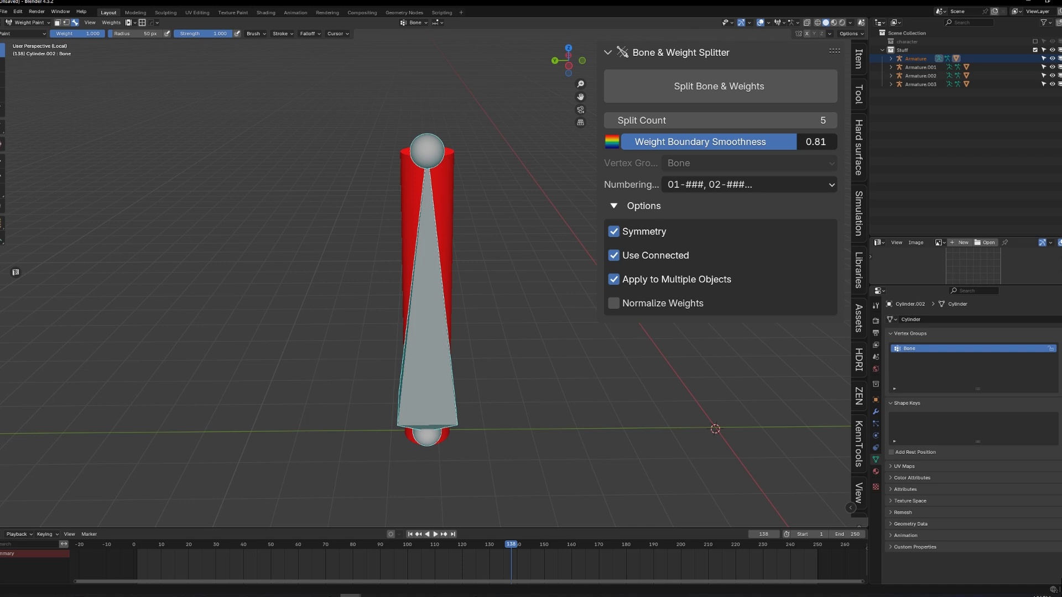
Split the cylinder's bone into five bones and refresh Weight Paint mode
left_click(718, 86)
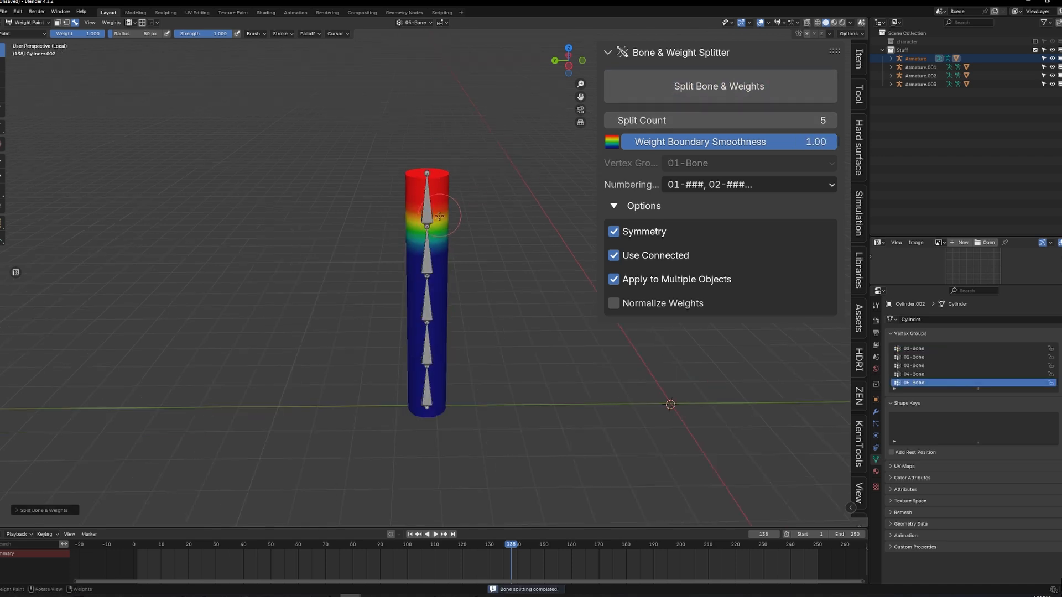
mouse_move(231, 142)
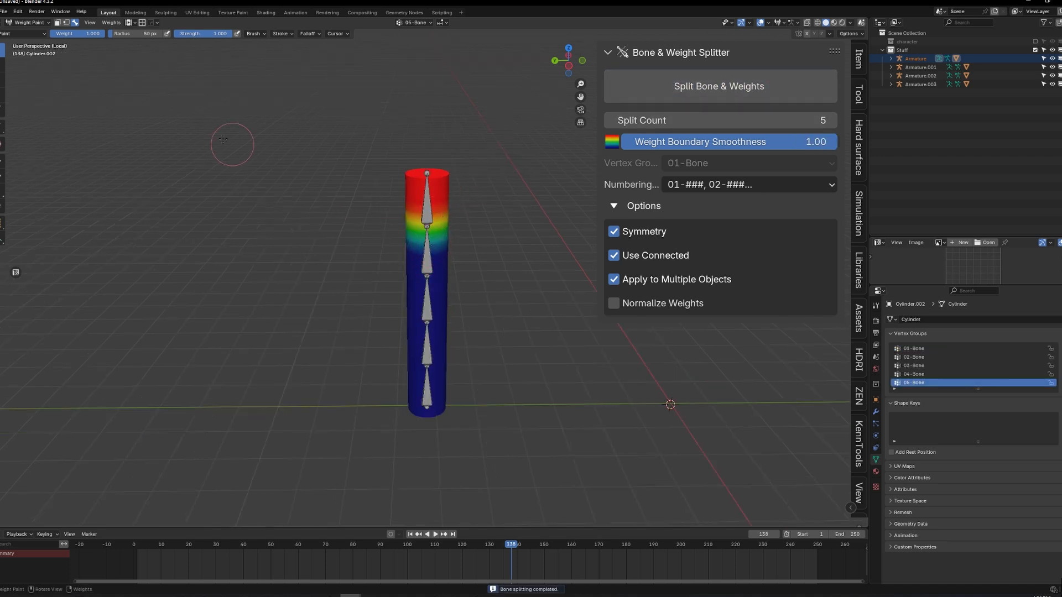
left_click(27, 22)
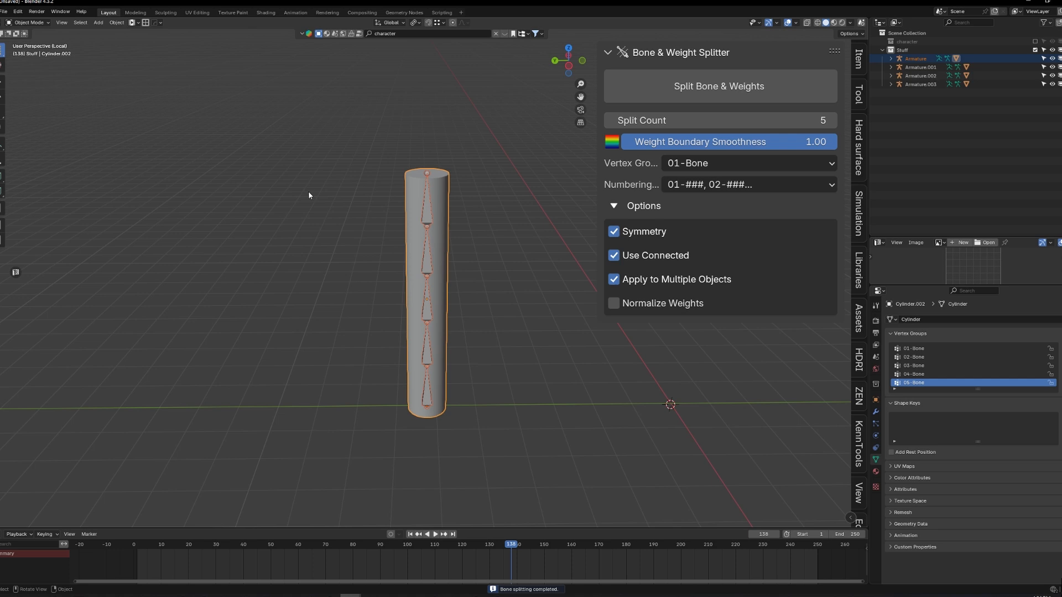
left_click(29, 22)
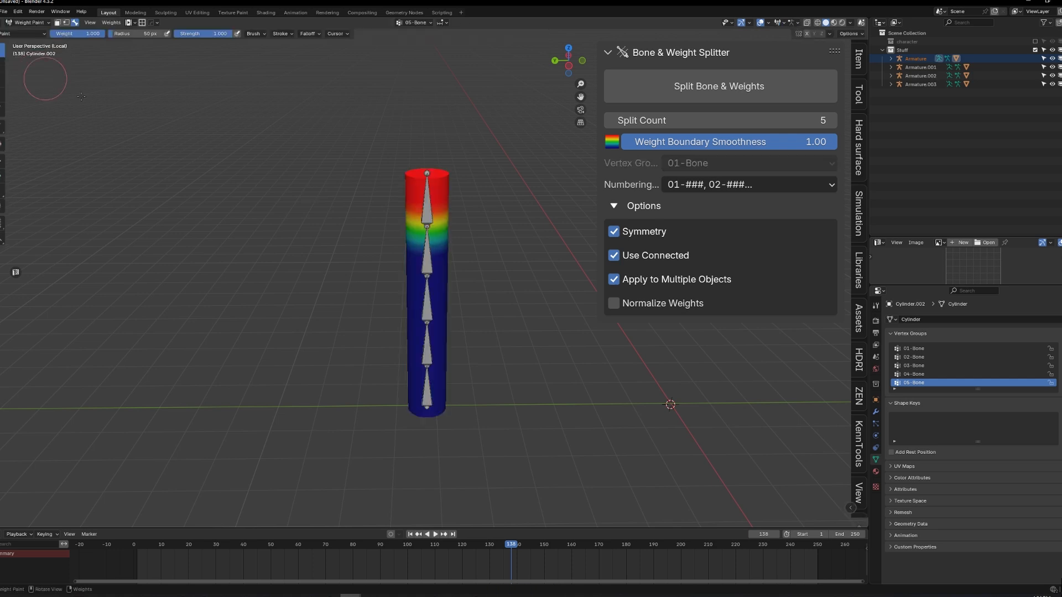
Inspect the 04, 02, 01 and 05-Bone vertex groups, each covering its own band
left_click(914, 373)
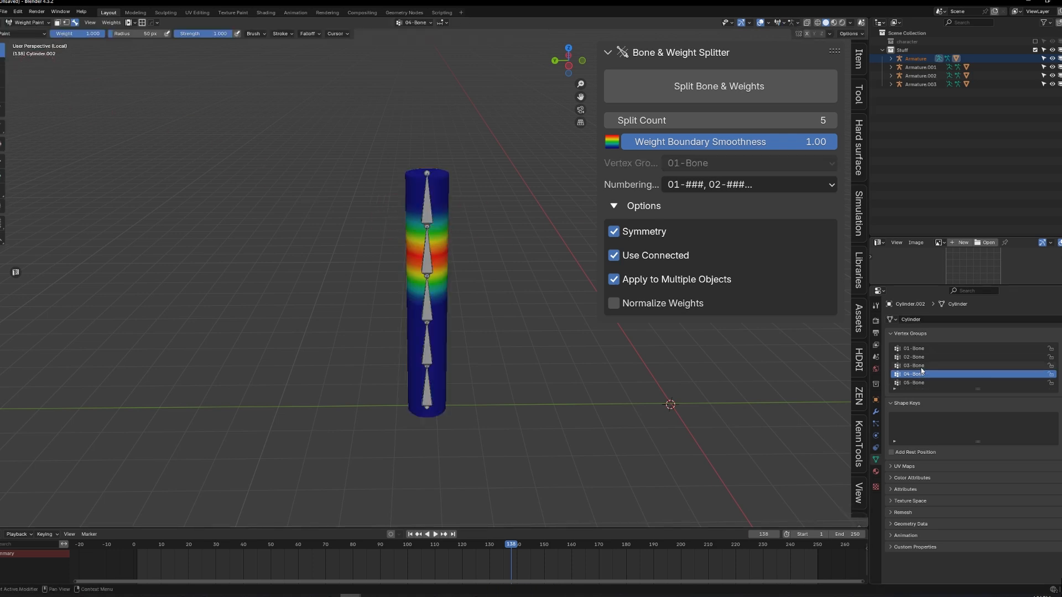
left_click(914, 356)
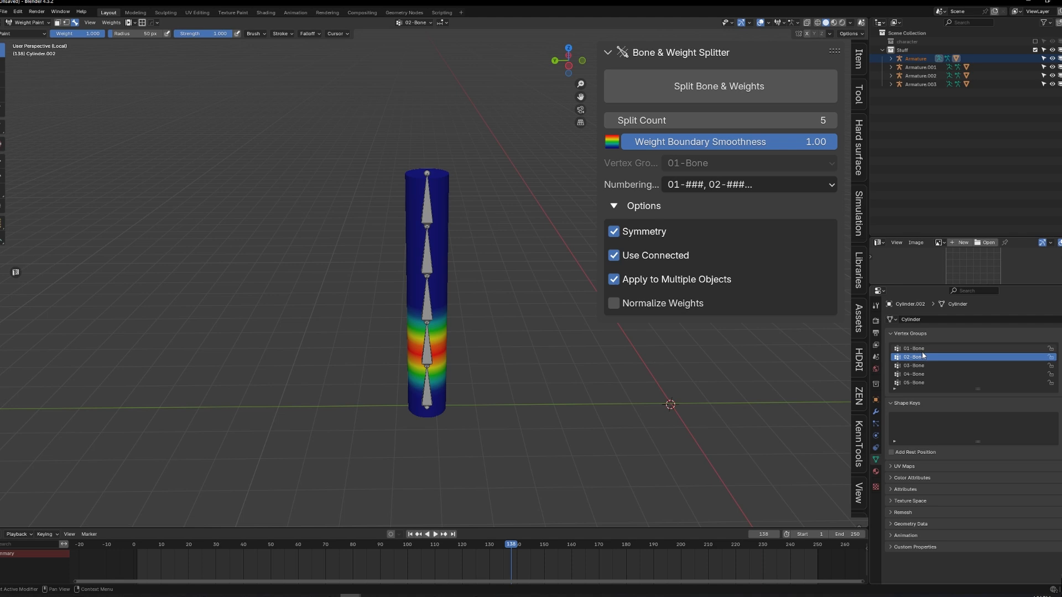
mouse_move(921, 357)
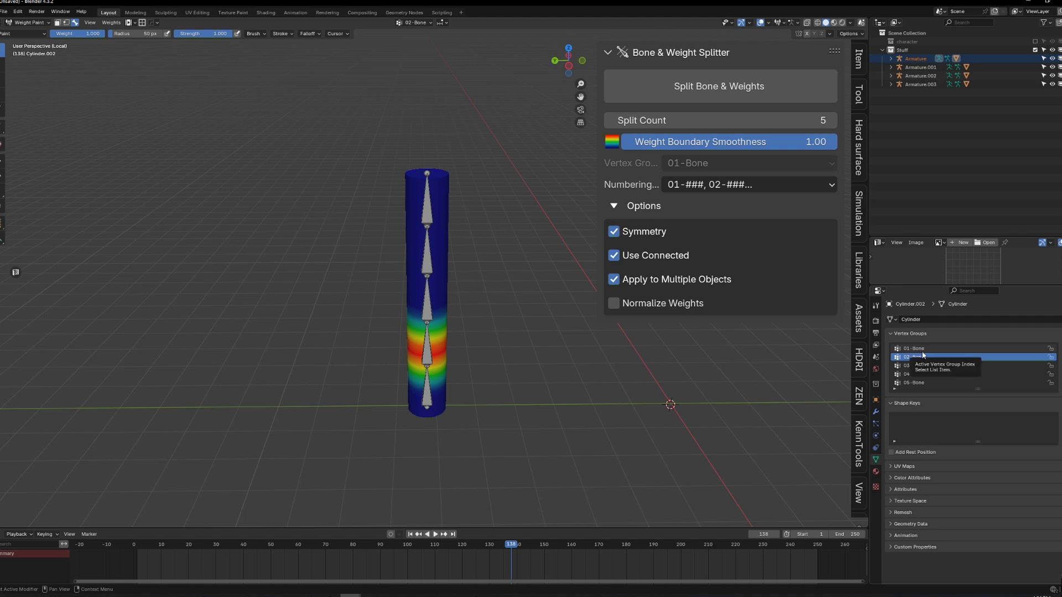
left_click(913, 348)
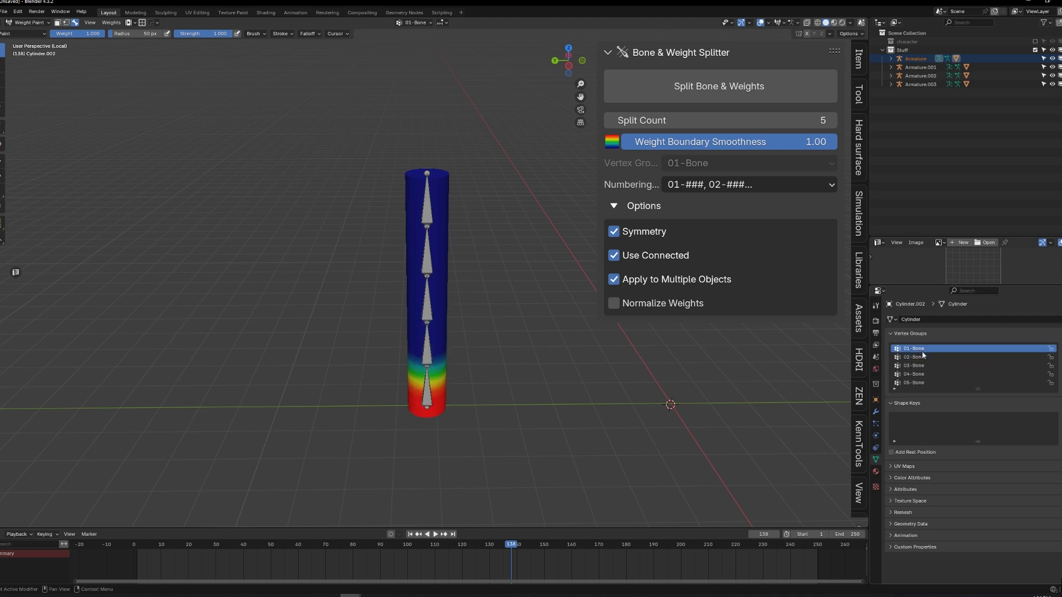
left_click(913, 366)
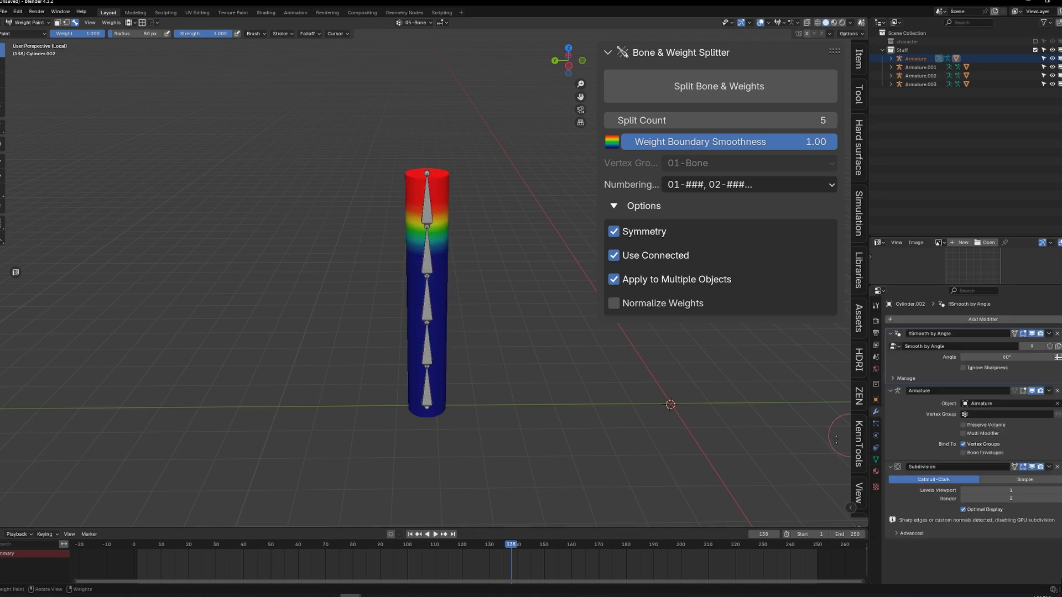
left_click(29, 22)
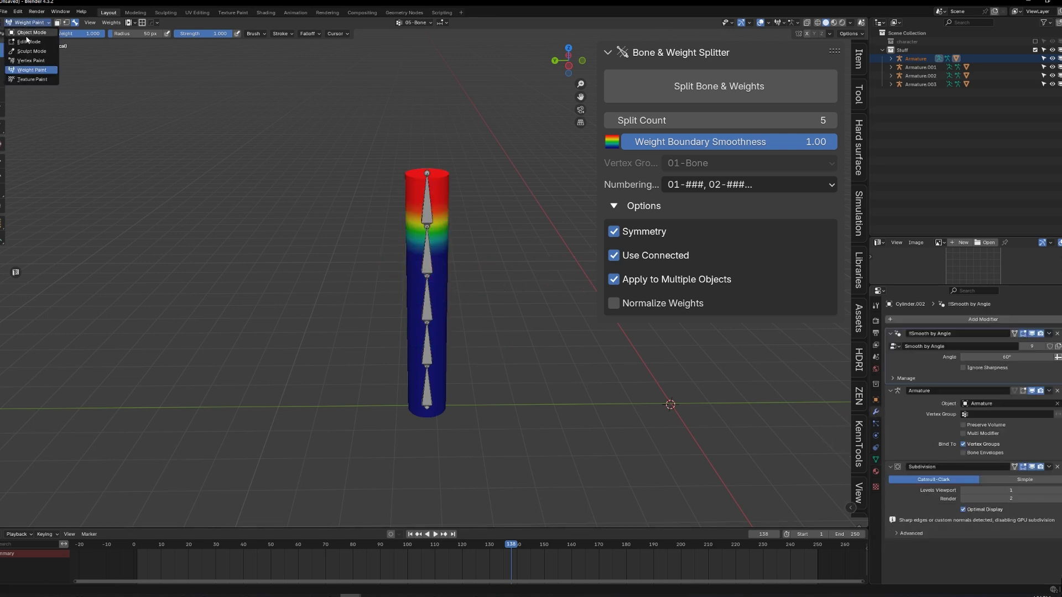
Split a cylinder into 15 bones, pose it bending, and select the next cylinder
left_click(31, 32)
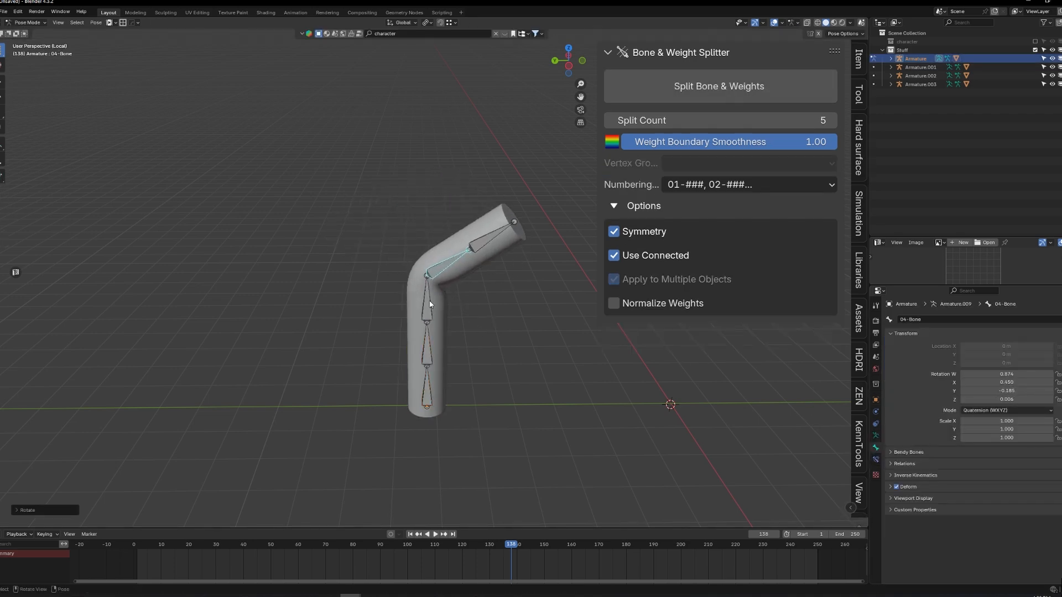
left_click(431, 298)
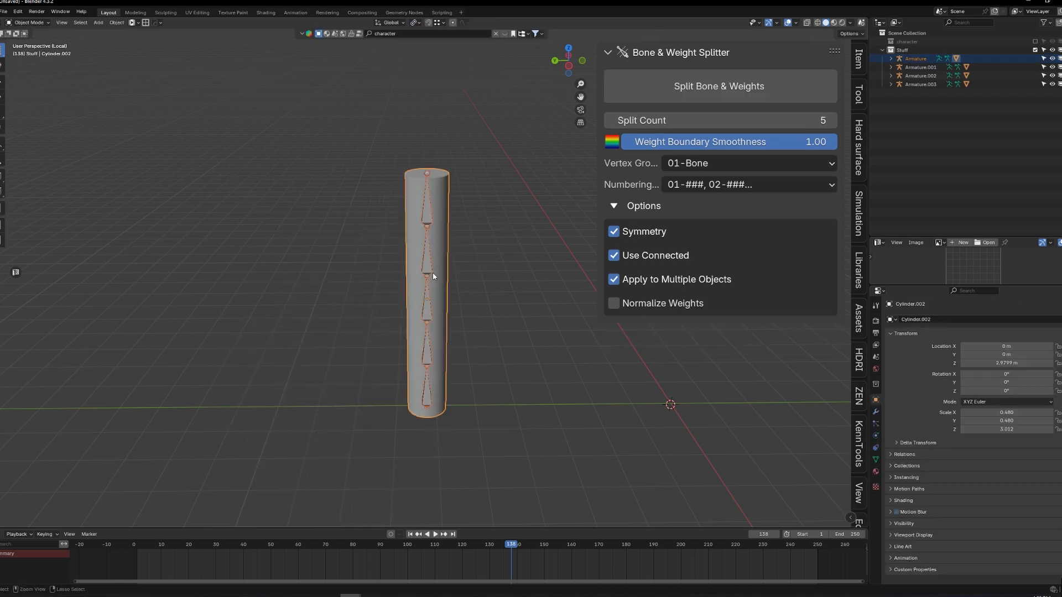
left_click(718, 120)
type("15")
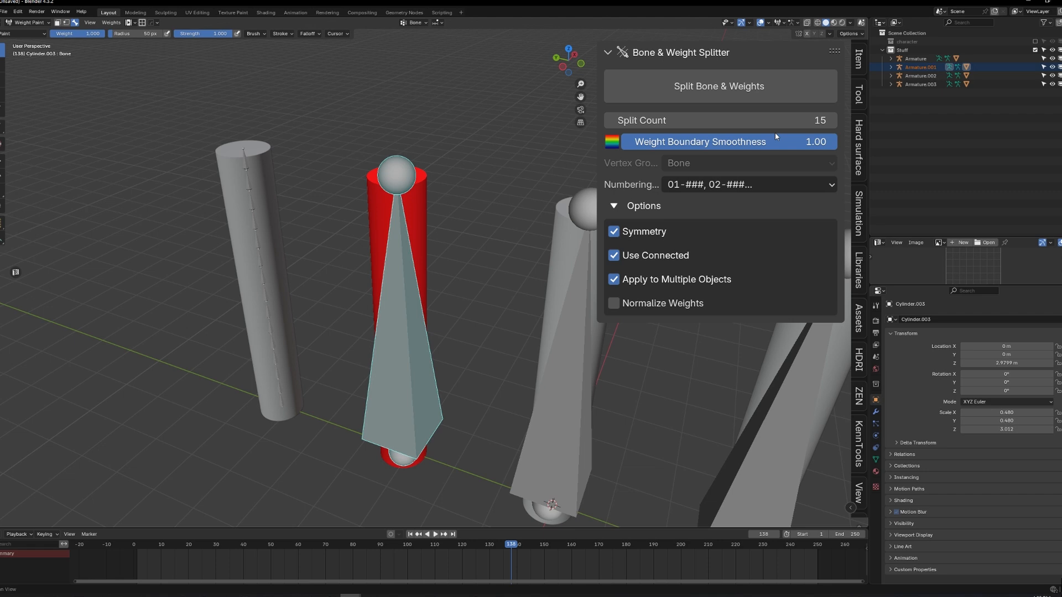
Split the next three cylinders into four bones at smoothness 0.00, 0.50 and 0.75
left_click(719, 86)
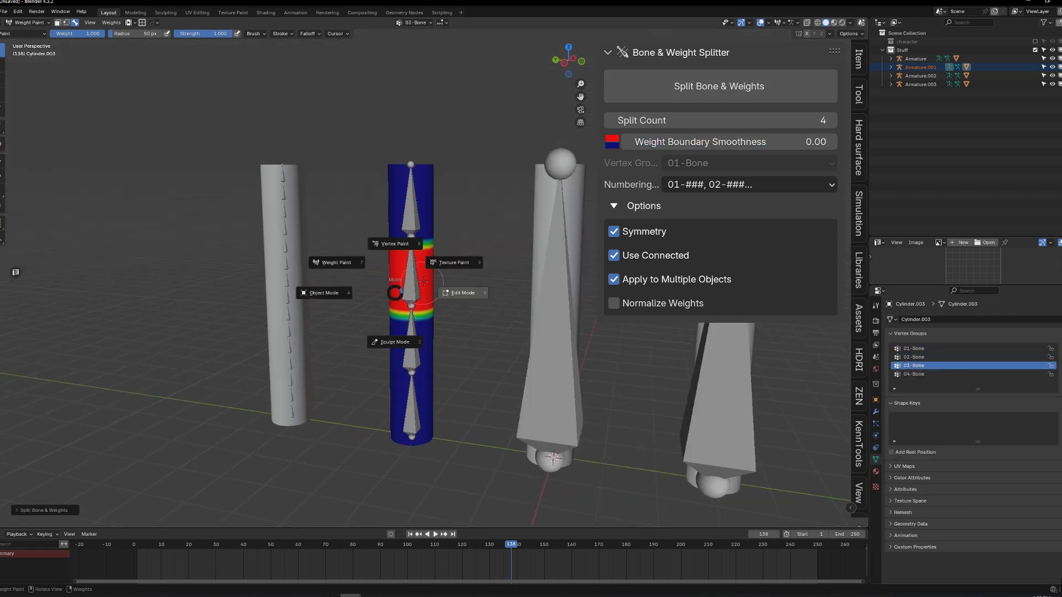
left_click(27, 22)
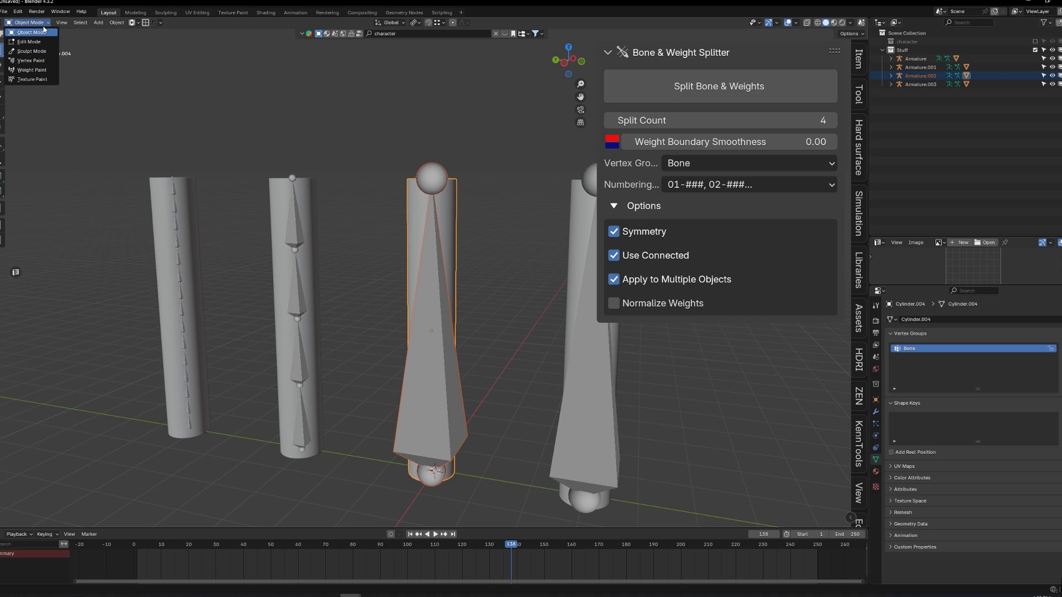
left_click(31, 70)
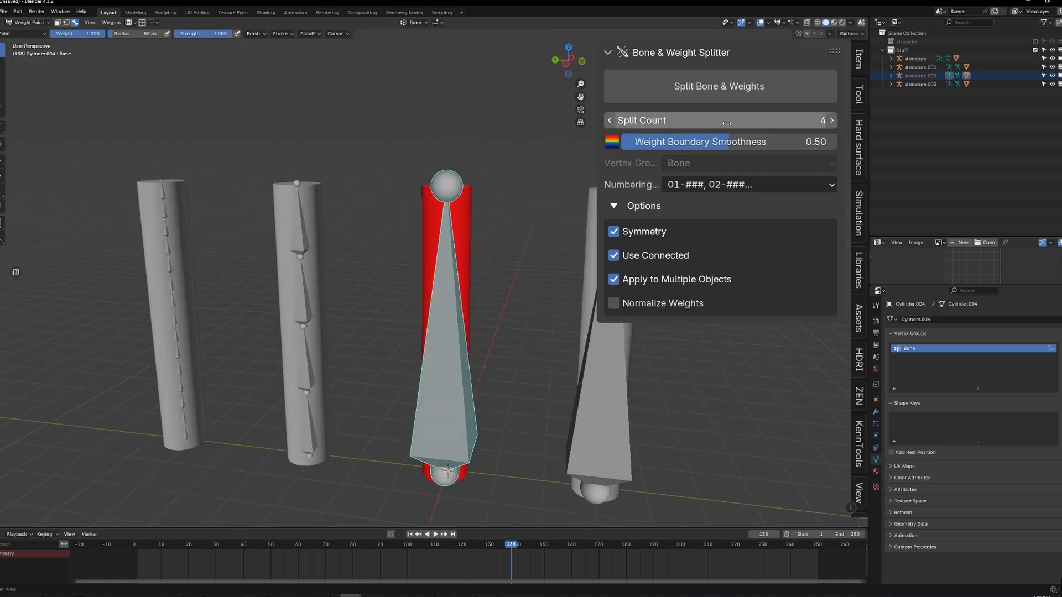
left_click(718, 86)
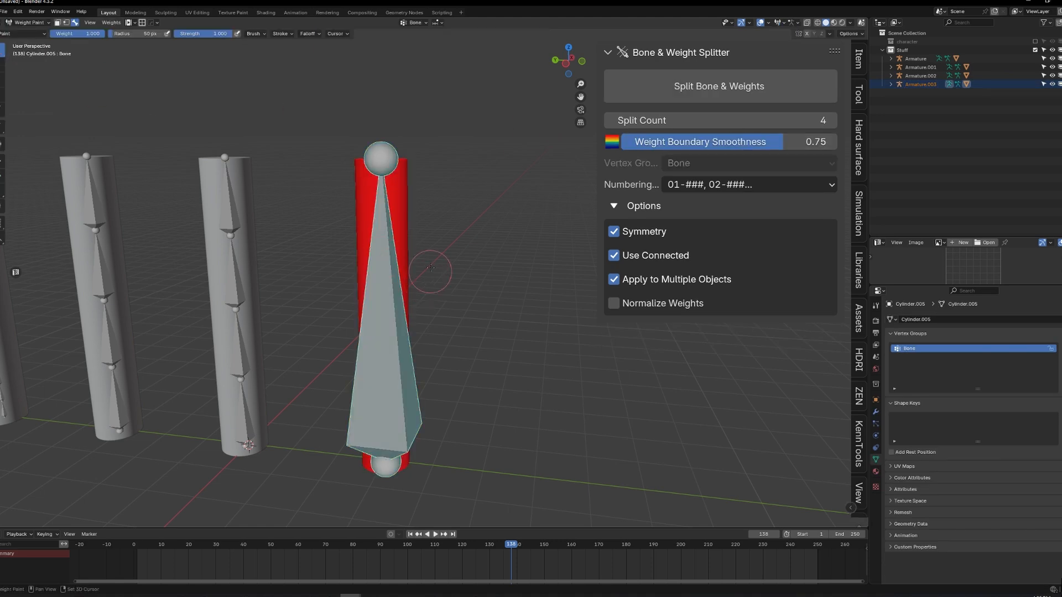
left_click(717, 86)
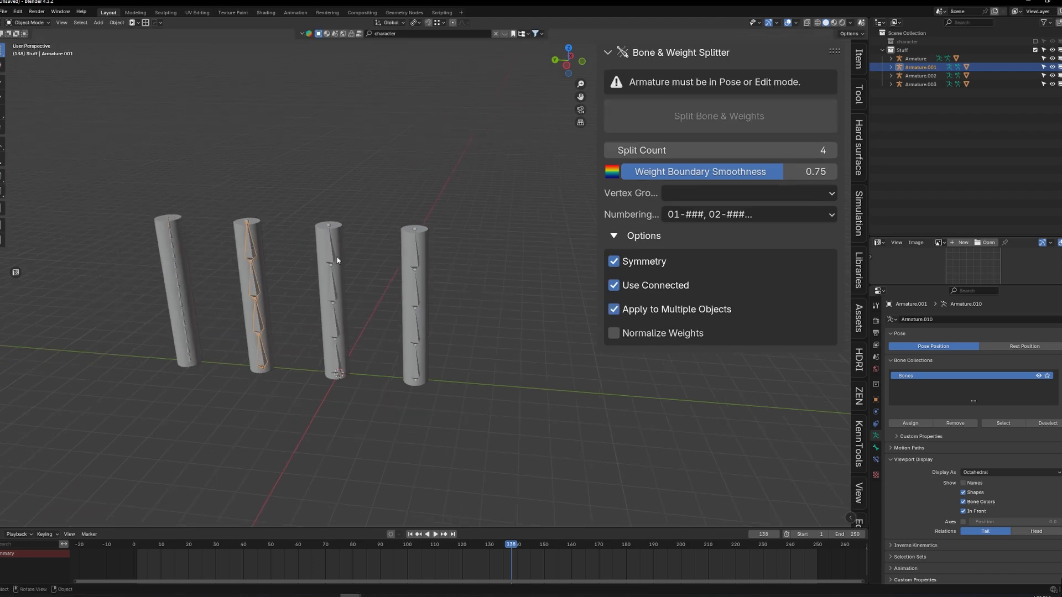
Switch the Outliner to the character collection and put Blocky Rig.001 in Pose Mode
scroll("down", 3)
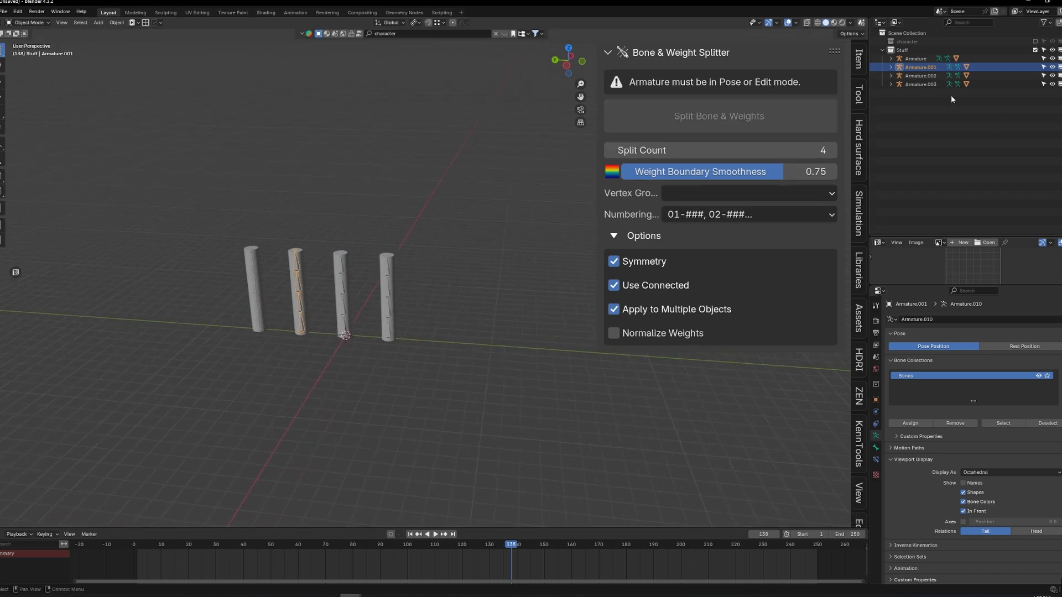
left_click(921, 49)
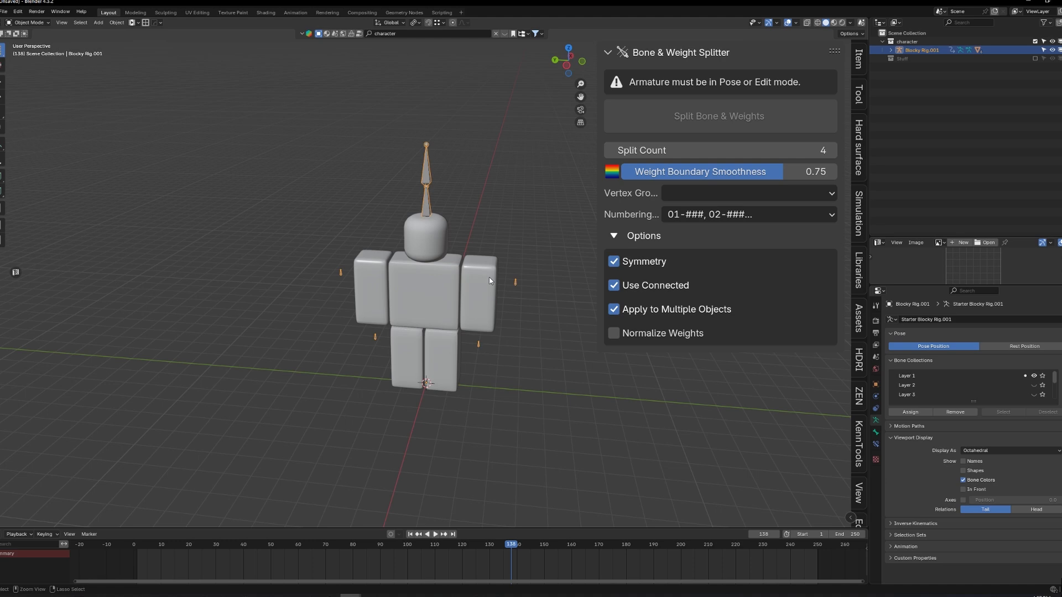
left_click(28, 22)
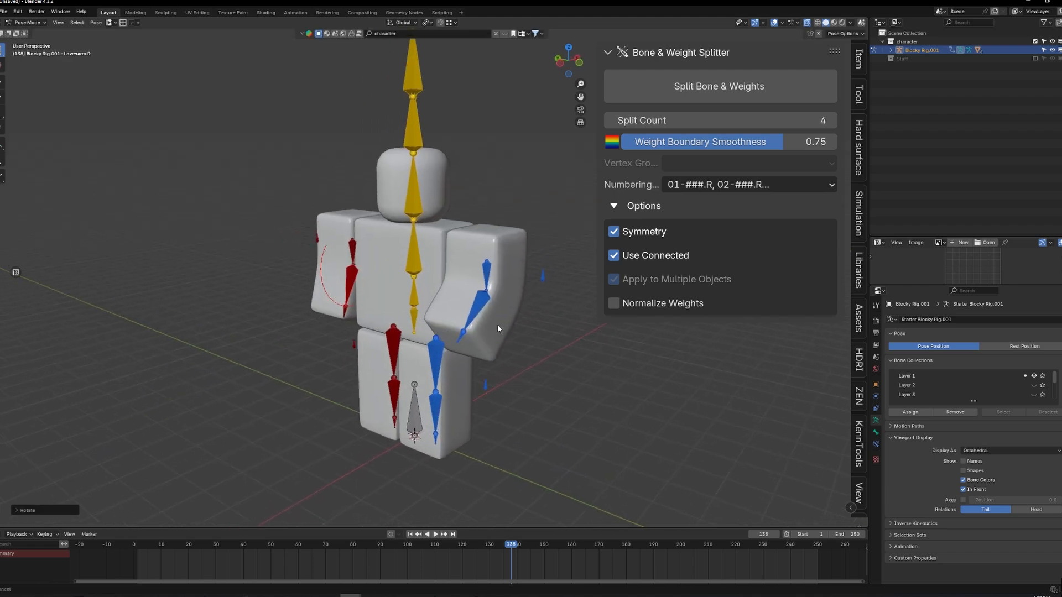
Select the left upper and lower arm bones, enable Symmetry, and split each into three
left_click(613, 231)
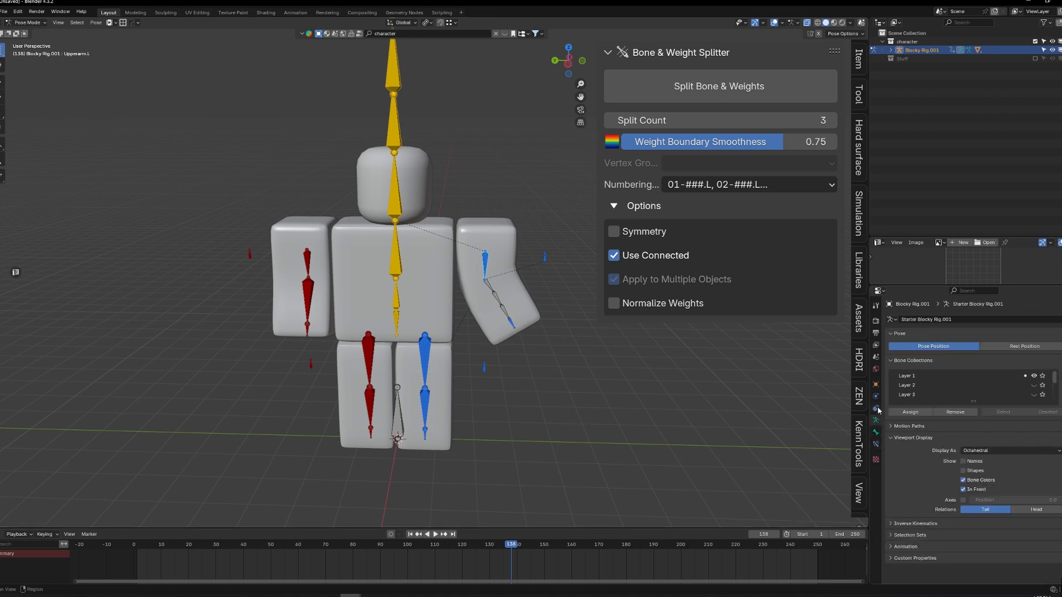
mouse_move(835, 381)
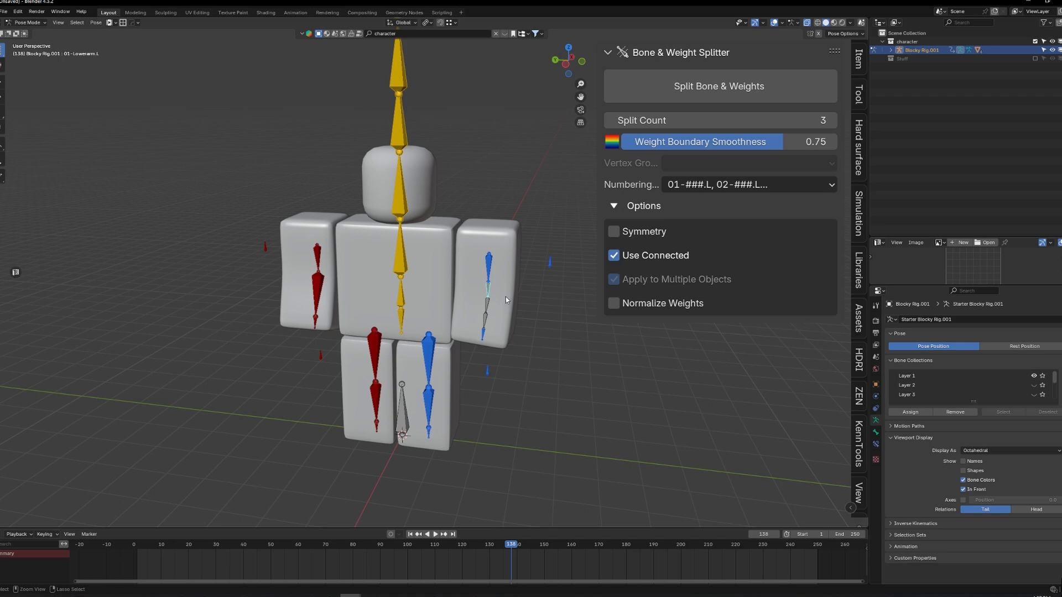
left_click(613, 231)
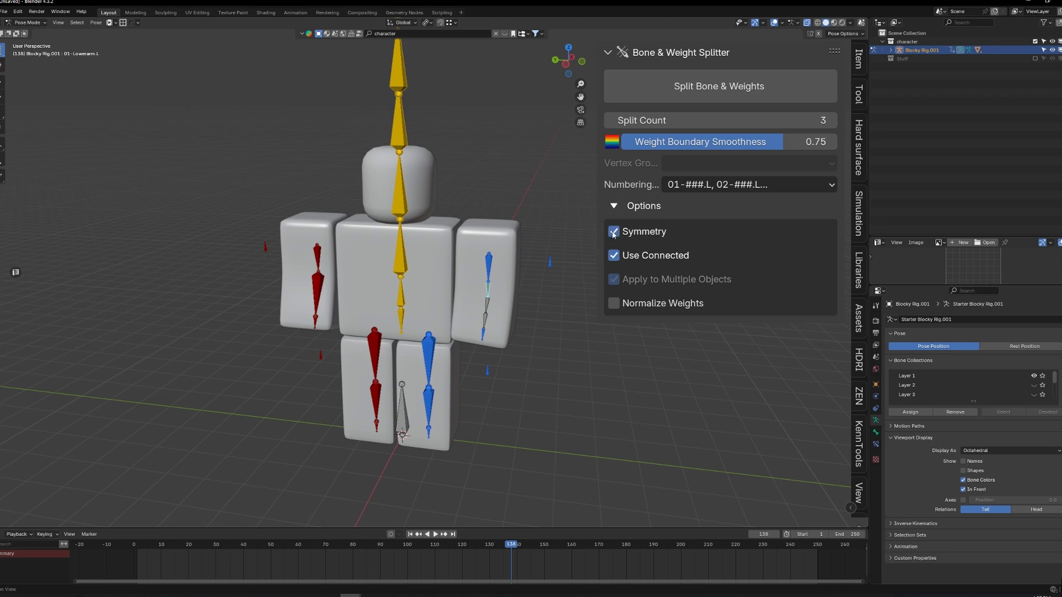
left_click(613, 231)
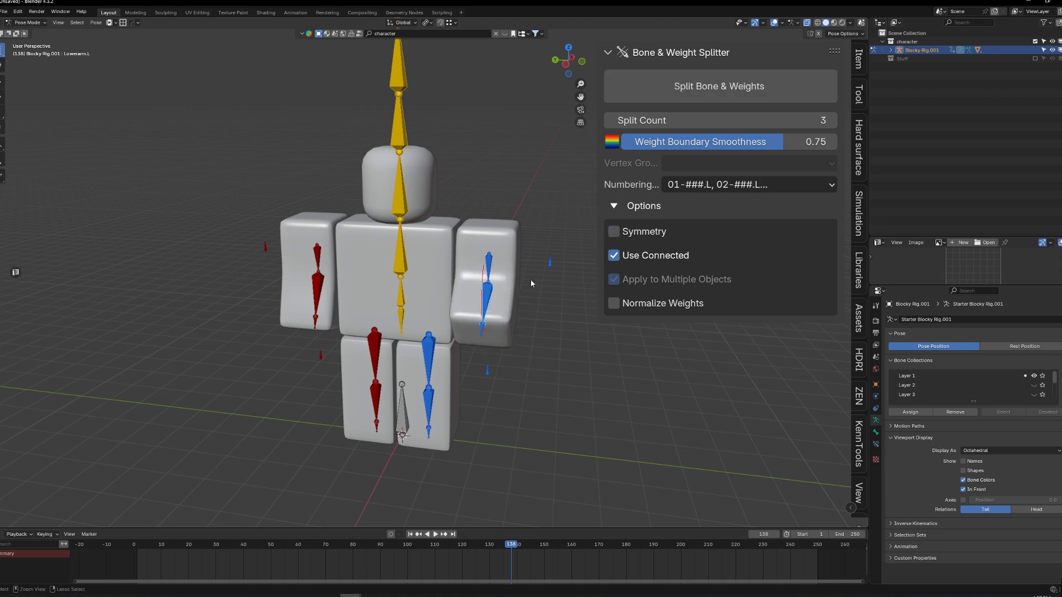
left_click(613, 232)
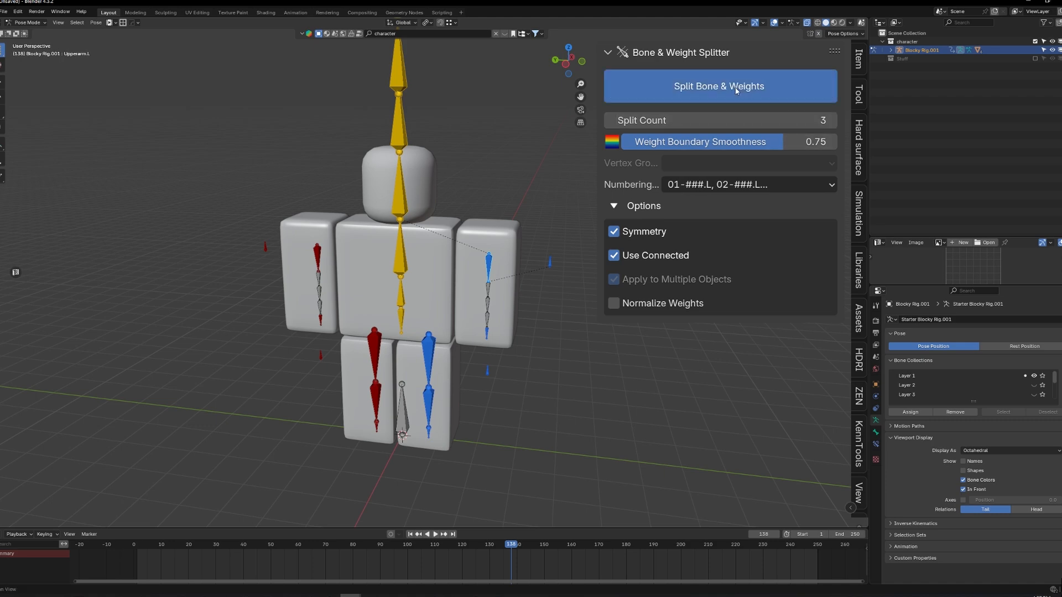
left_click(718, 86)
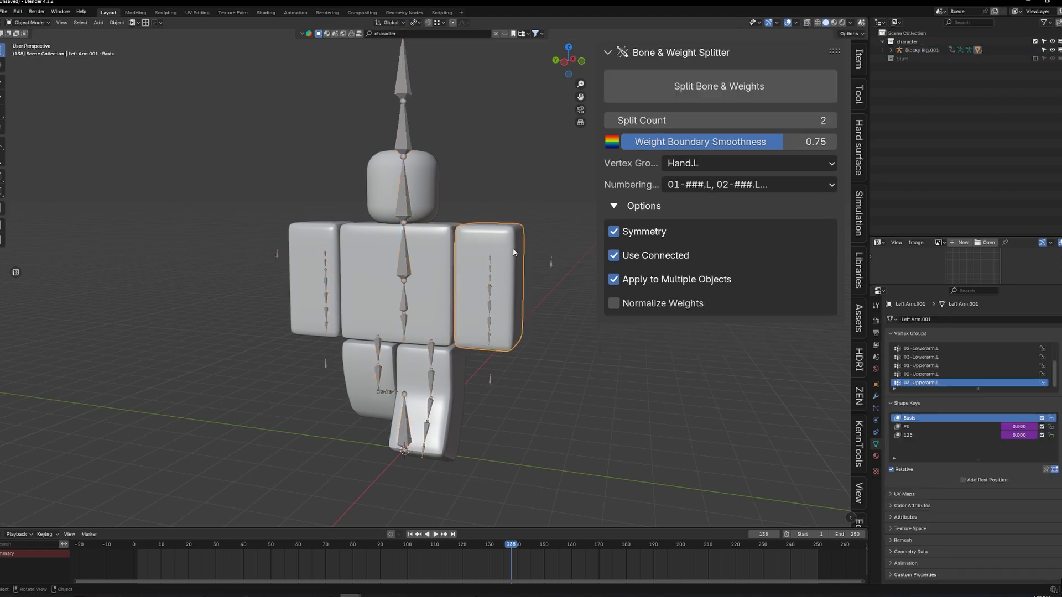
Check the Left Arm's 02-Lowerarm.L and Hand.L weights, then return the rig to Pose Mode
left_click(29, 23)
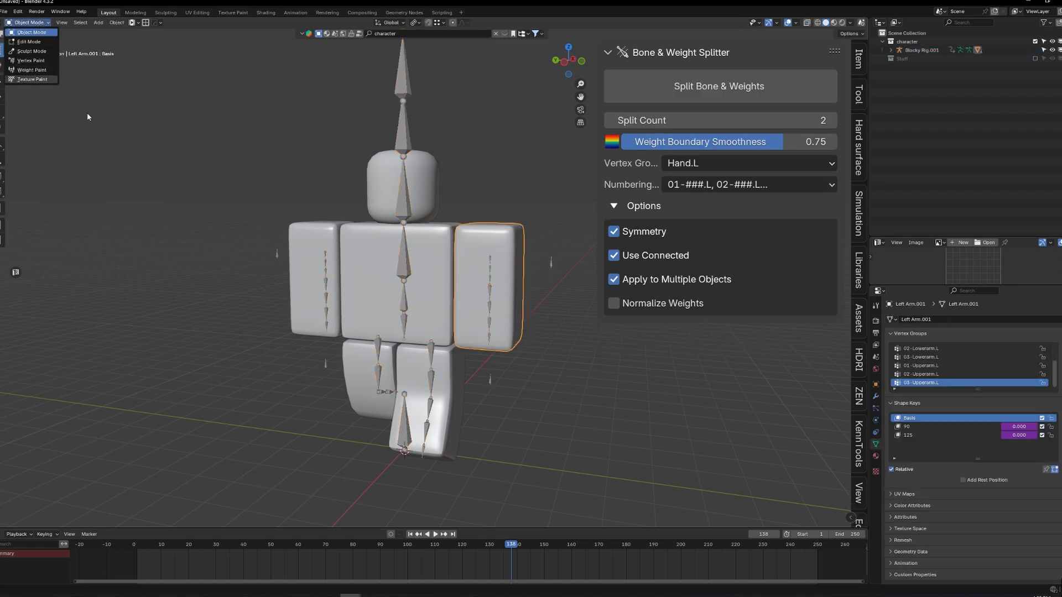
left_click(31, 60)
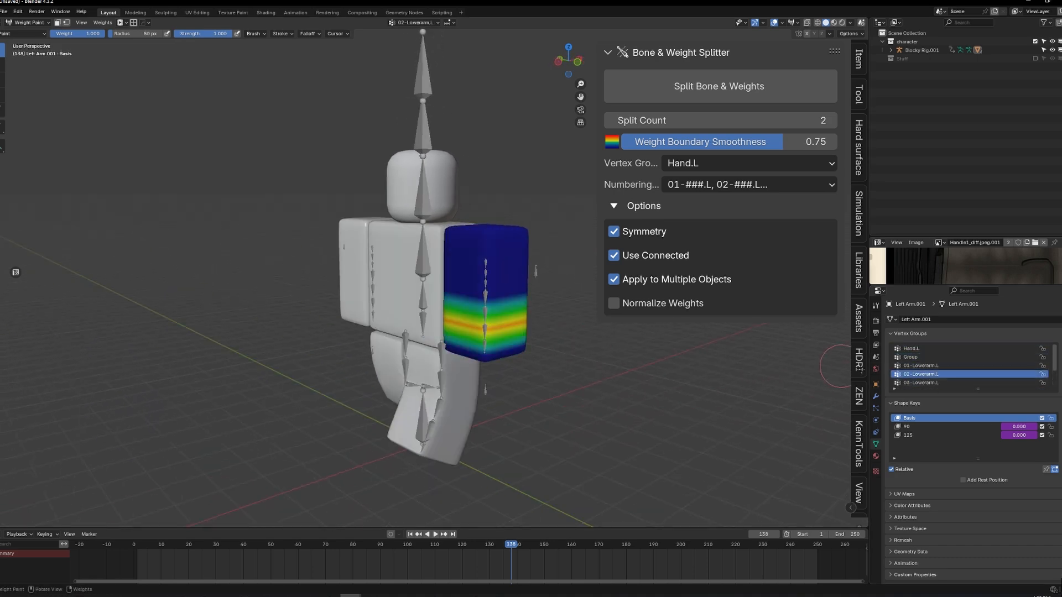
left_click(28, 22)
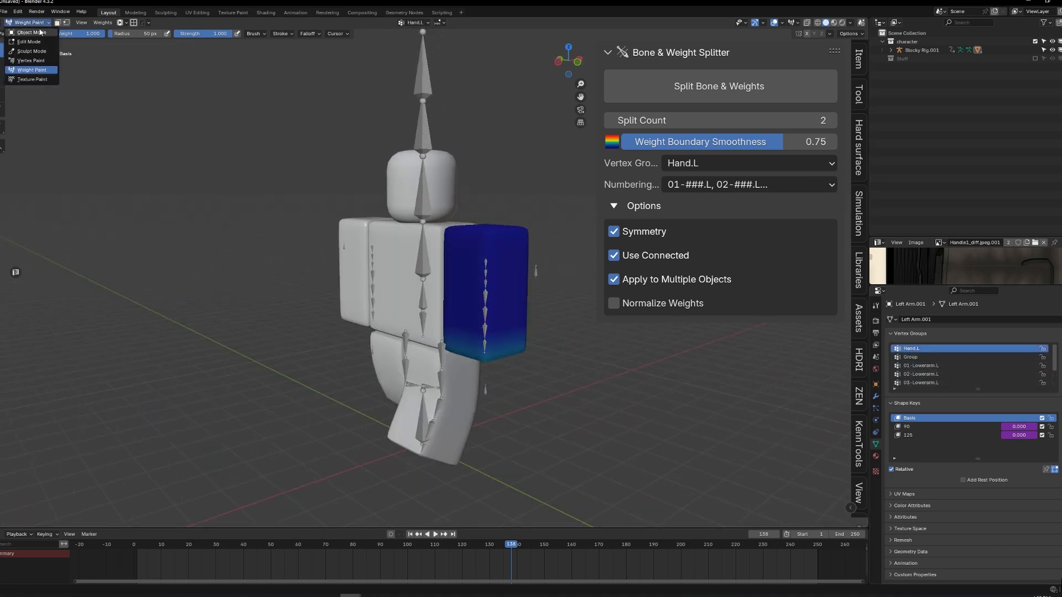
left_click(27, 32)
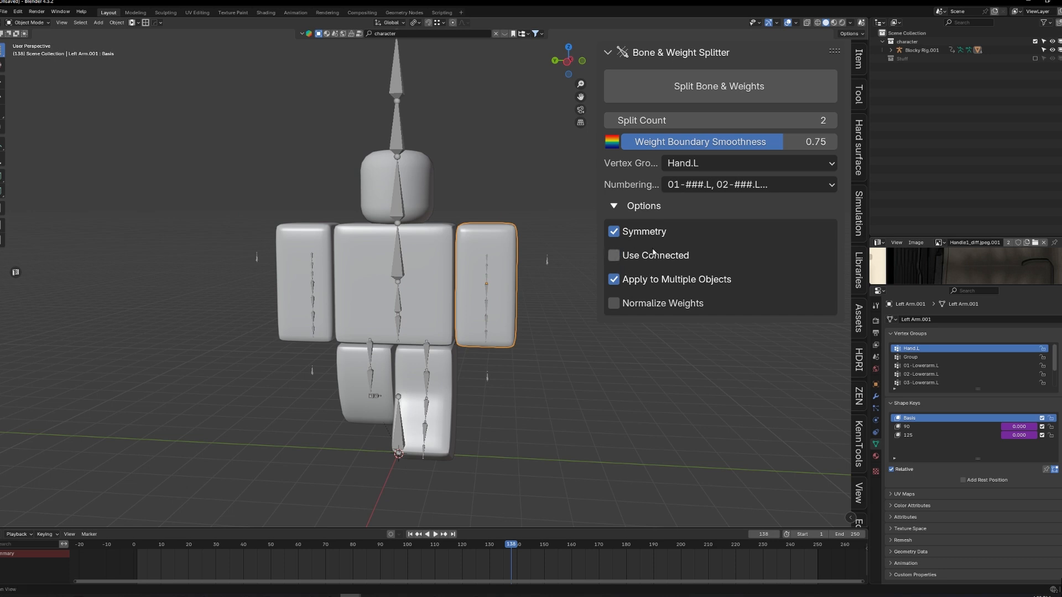
left_click(613, 256)
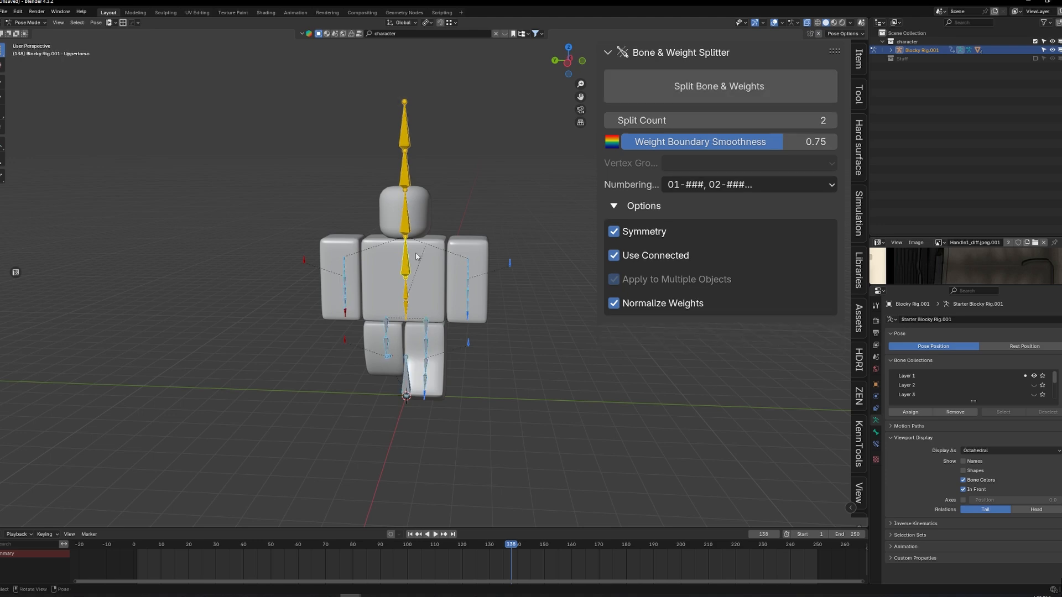
Open the tapered cylinder scene and view its Bone_Front weights in Weight Paint mode
left_click(470, 276)
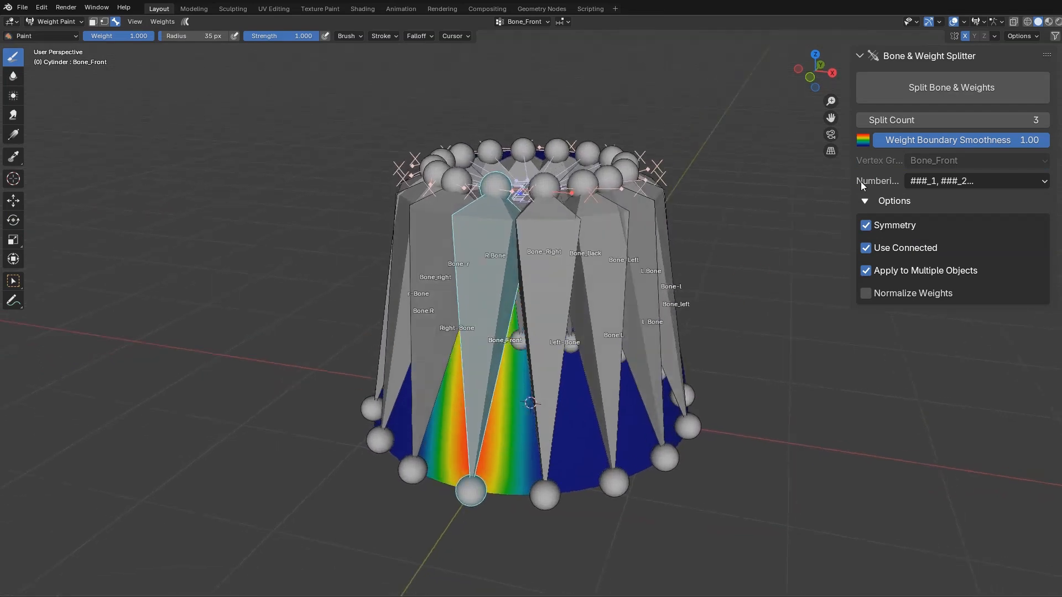
Split the tapered cylinder's bones into five-bone chains with symmetric left/right naming
left_click(950, 88)
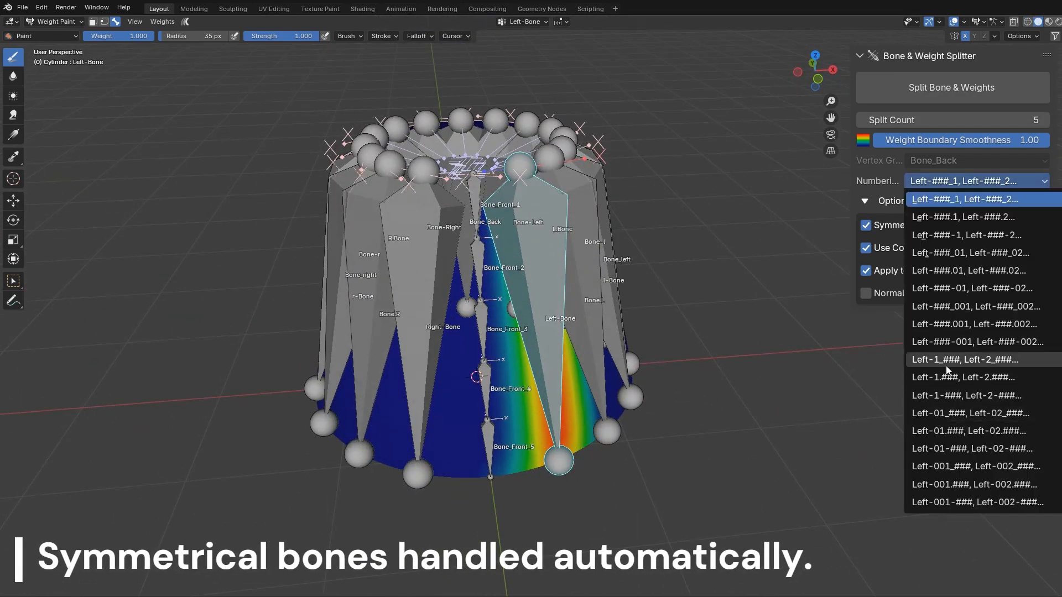
left_click(967, 413)
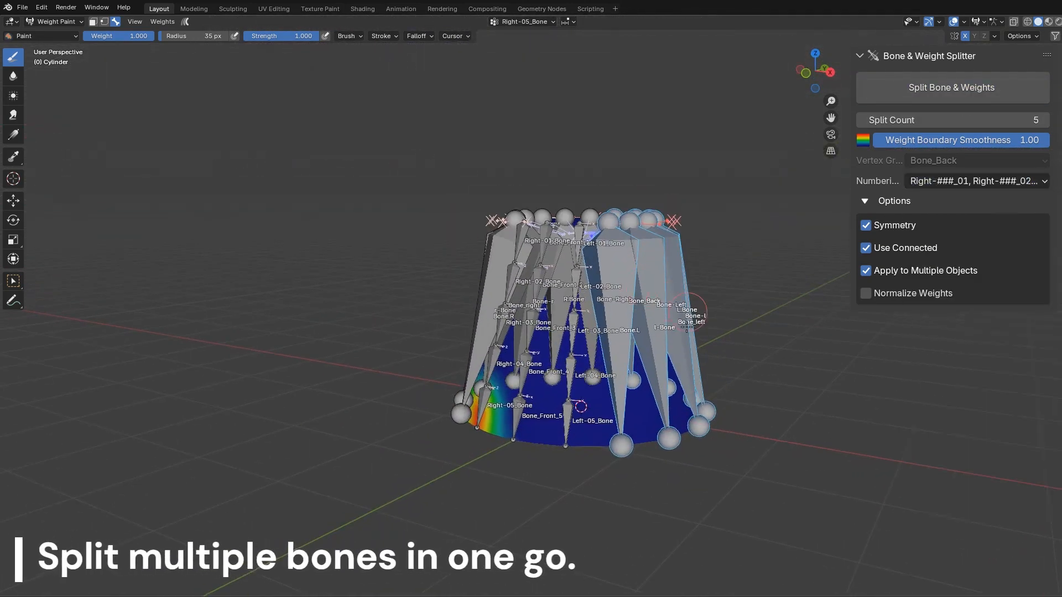
left_click(950, 87)
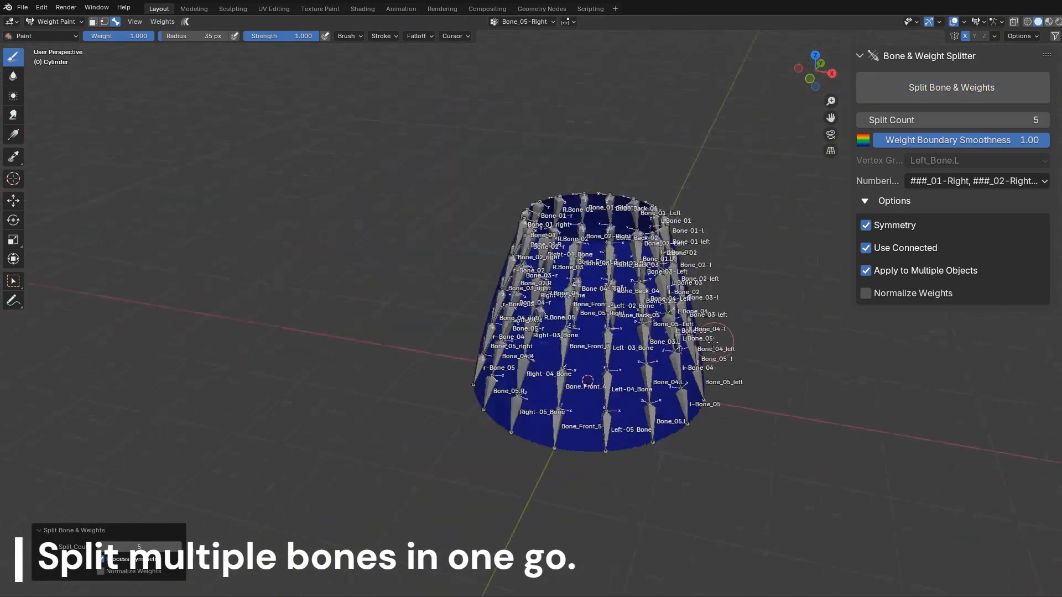